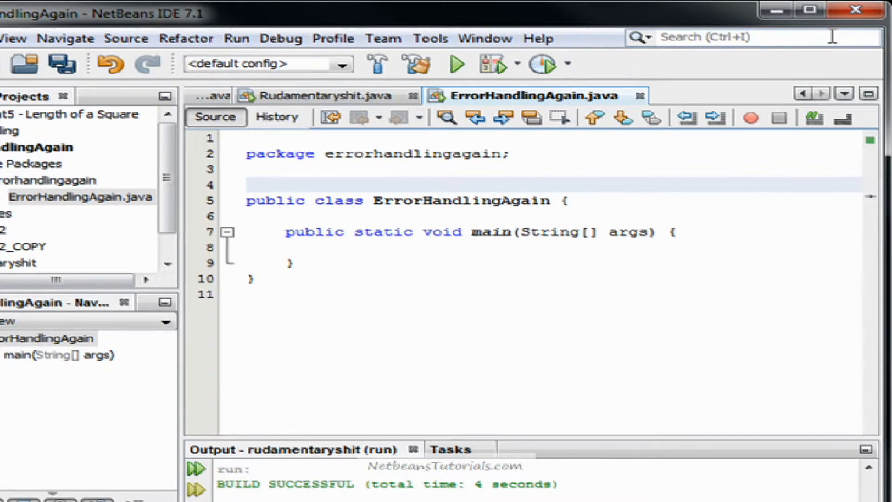
Add 'import javax.swing.JOptionPane;' and open a blank line inside main.
text(import)
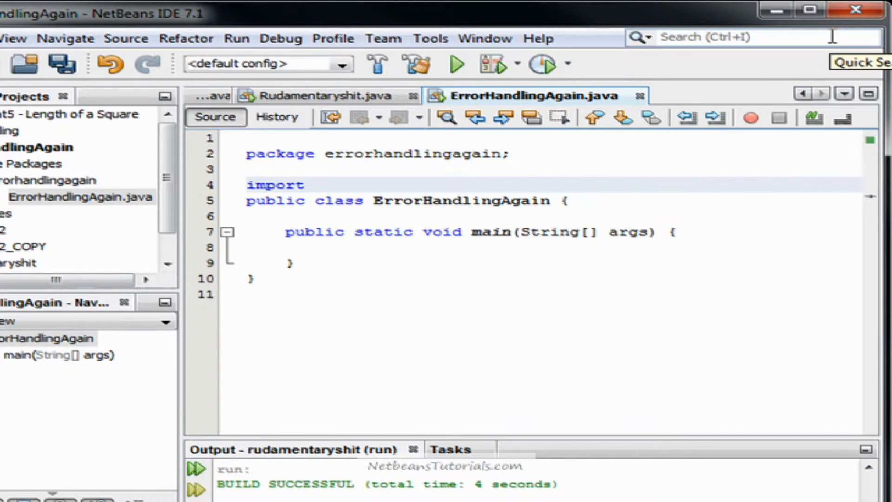
text(javax.swing)
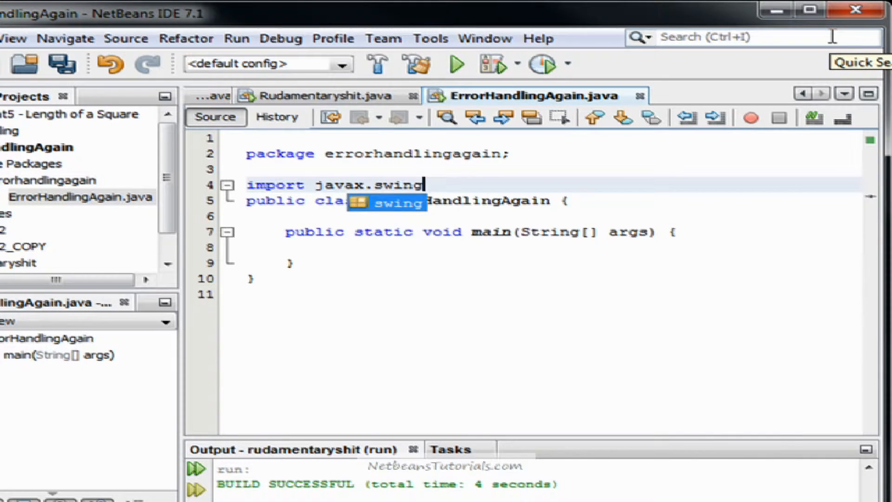
text(.JOptionp)
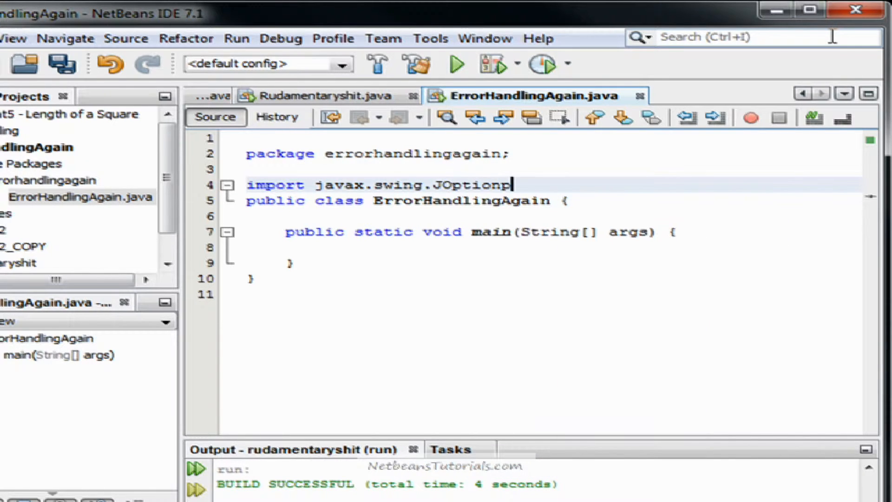
text(ane;)
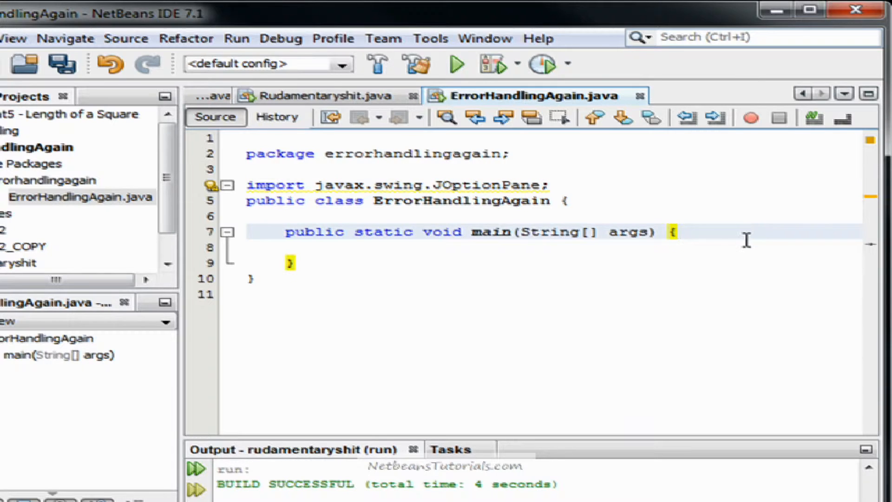
key(enter)
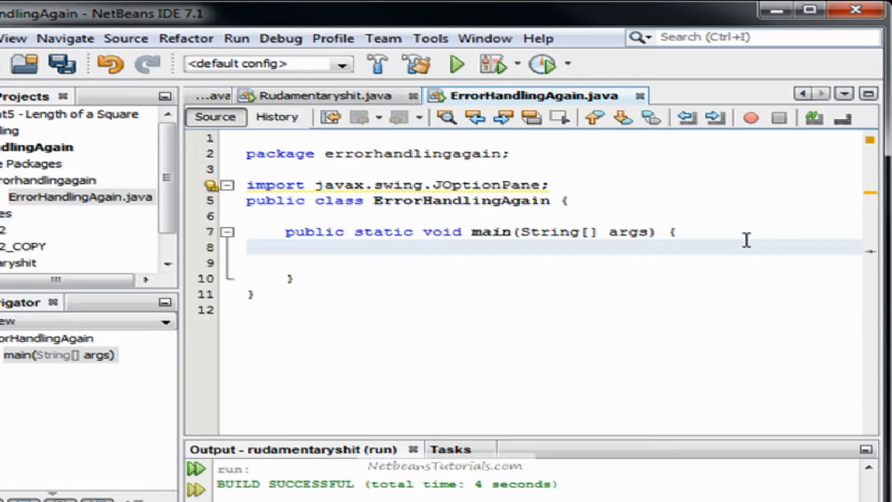
Declare String userInput from JOptionPane.showInputDialog asking 'What would you like to multiply by two?'.
text(Str)
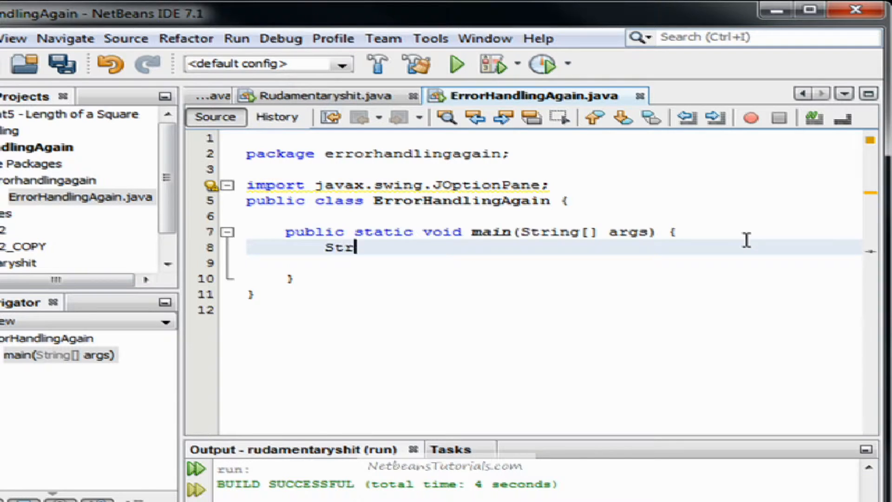
text(ing userInput =)
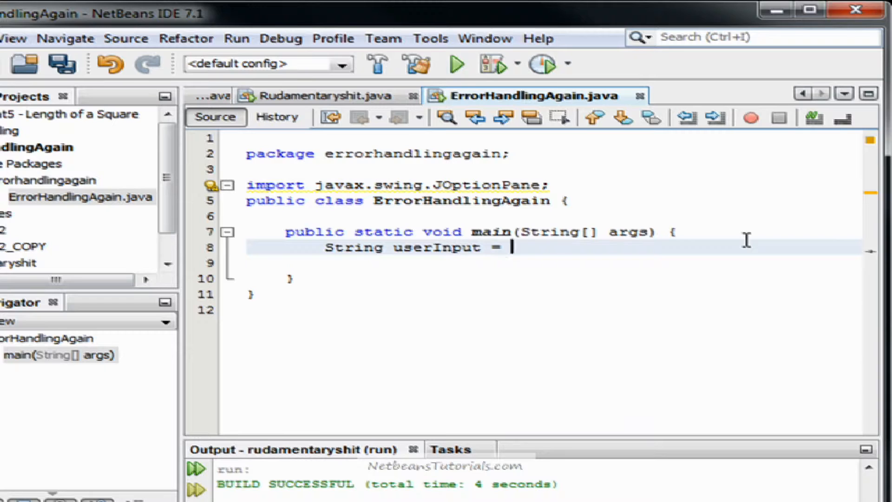
text(JOptionPan)
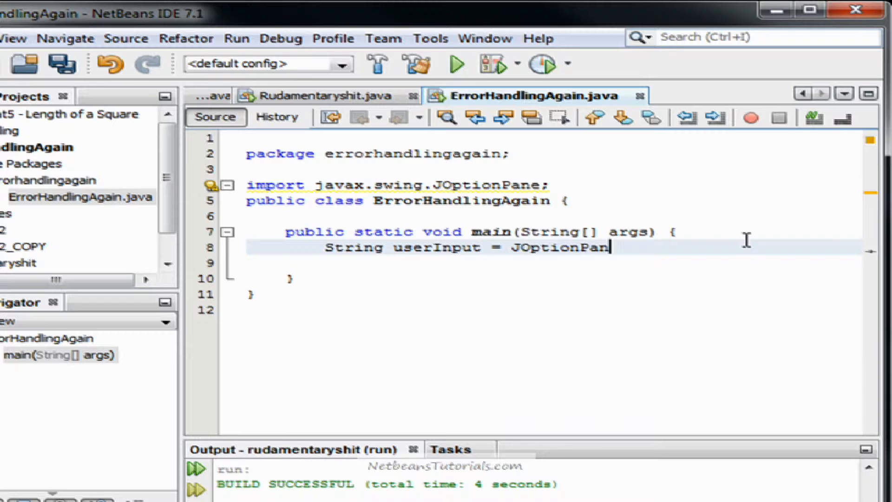
text(e.showInputDialog(nul)
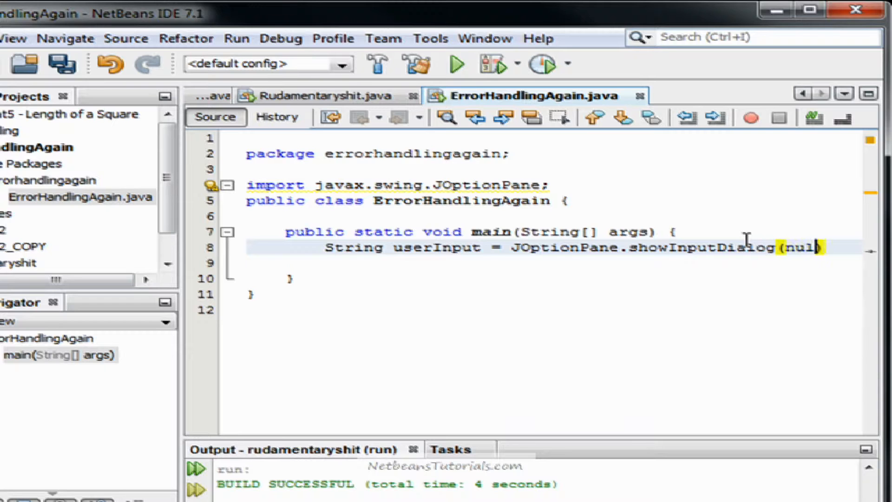
text(,)
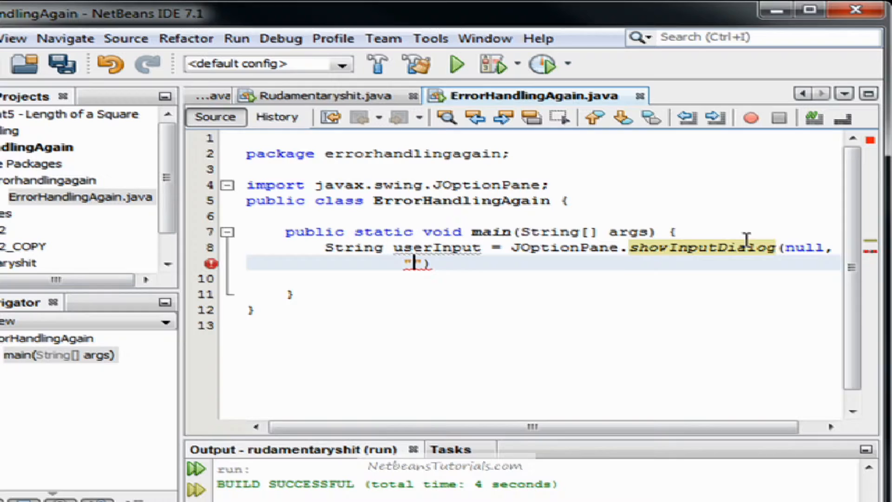
text(Wh)
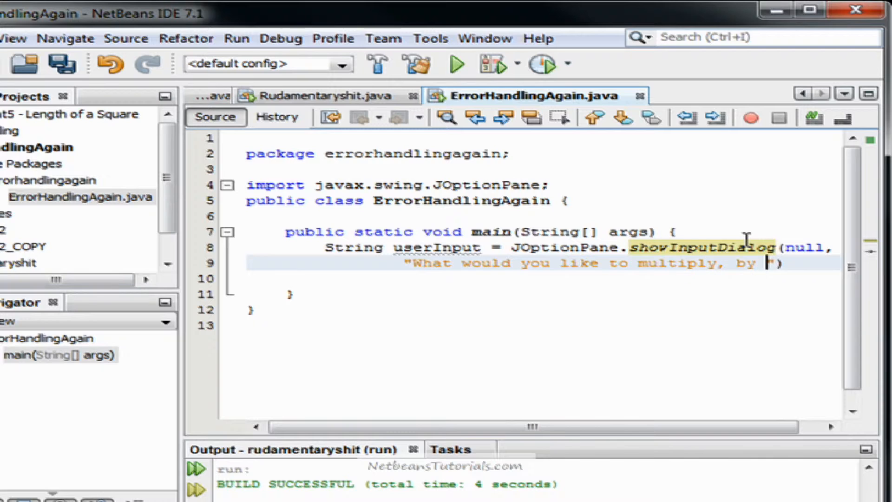
text(two?)
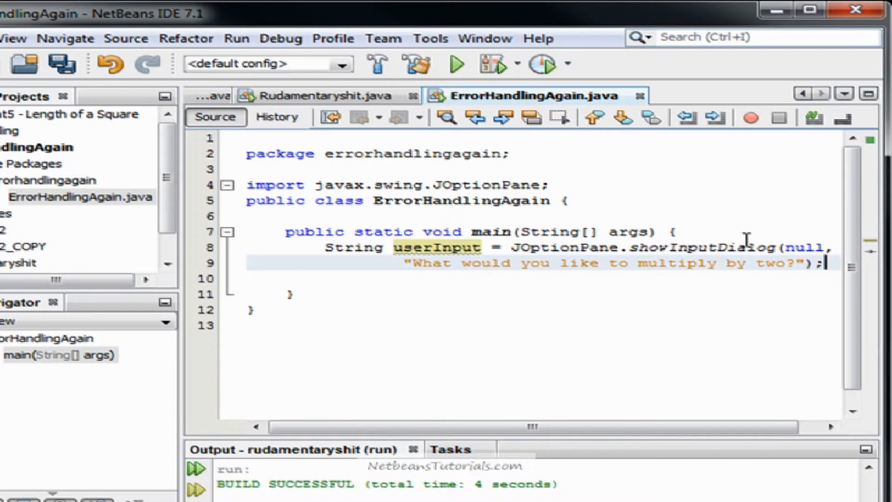
key(enter)
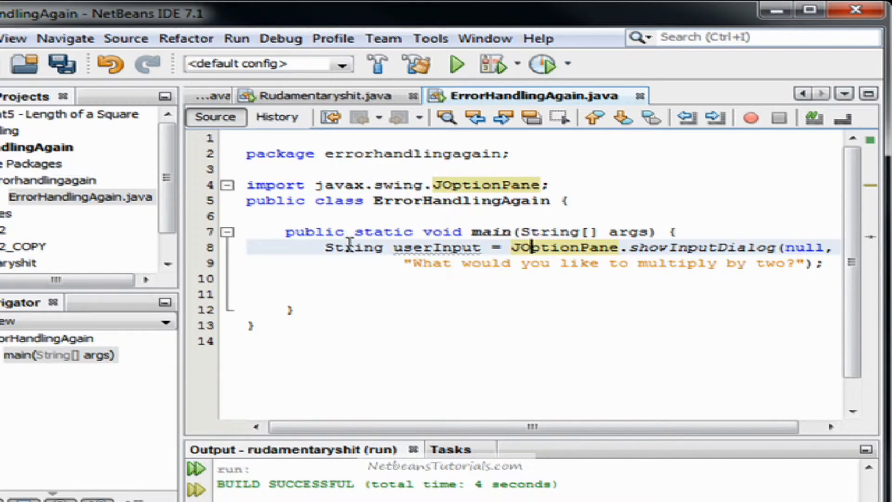
On the blank line, write 'Double userInputDouble = Double.parseDouble(userInput);'.
click(825, 263)
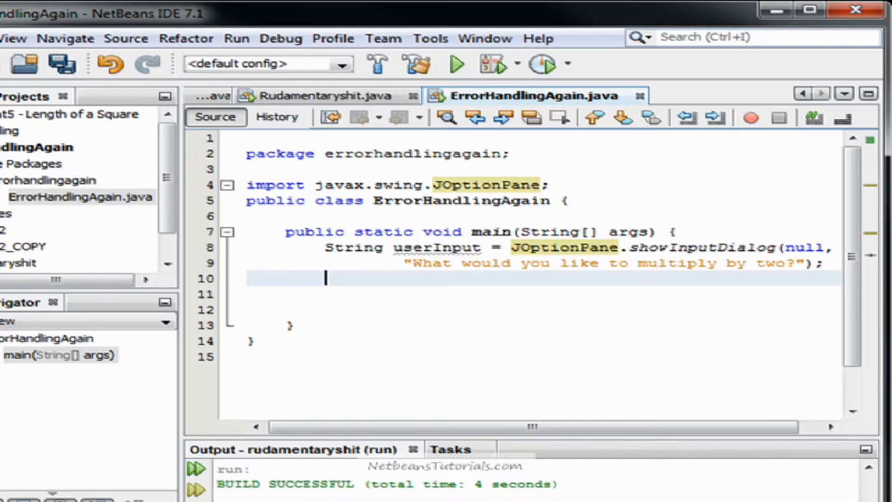
text(Double userInputD)
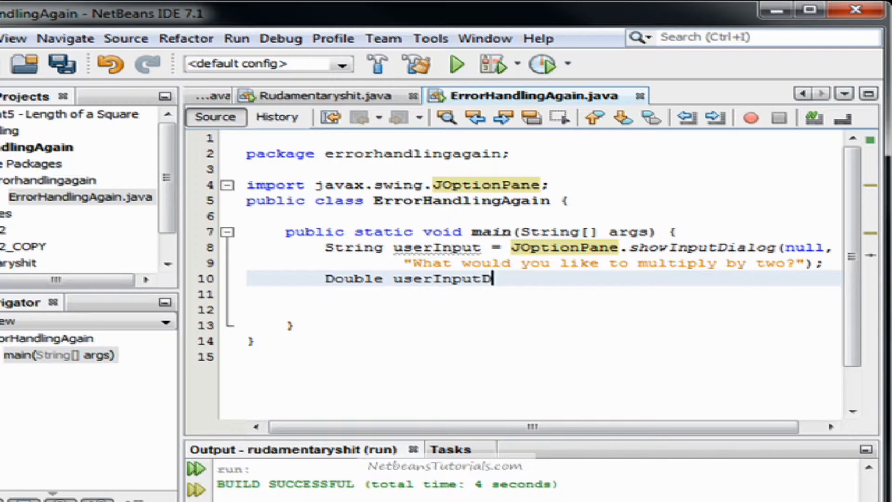
text(ouble =)
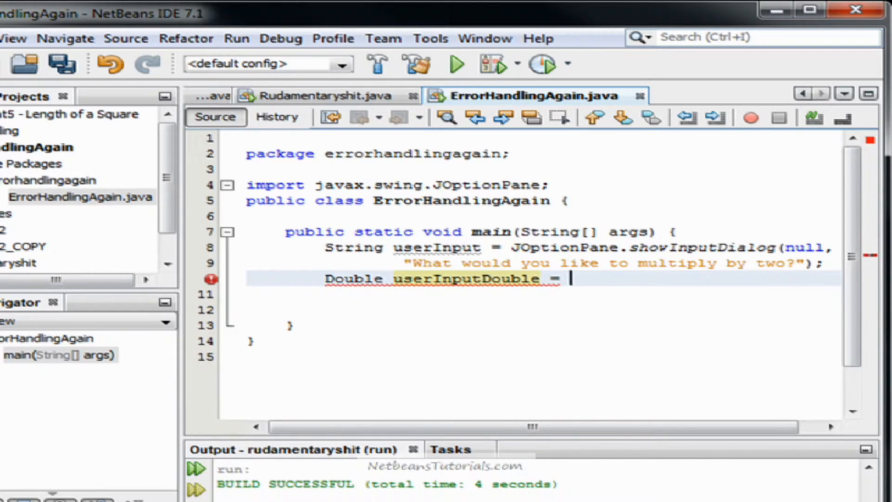
text(Double.parseDouble(userInput);)
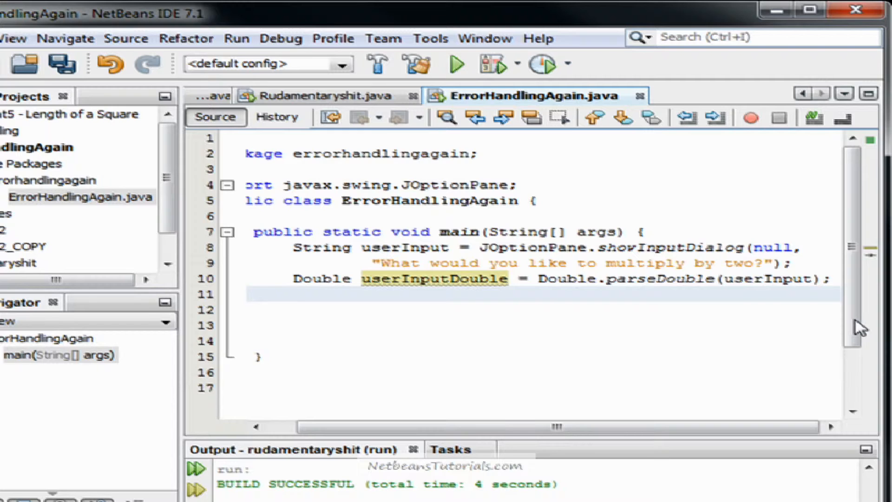
Double userInputDouble, then show 'Hi there! ' plus userInputDouble in a showMessageDialog.
text(userInputDouble = userIn)
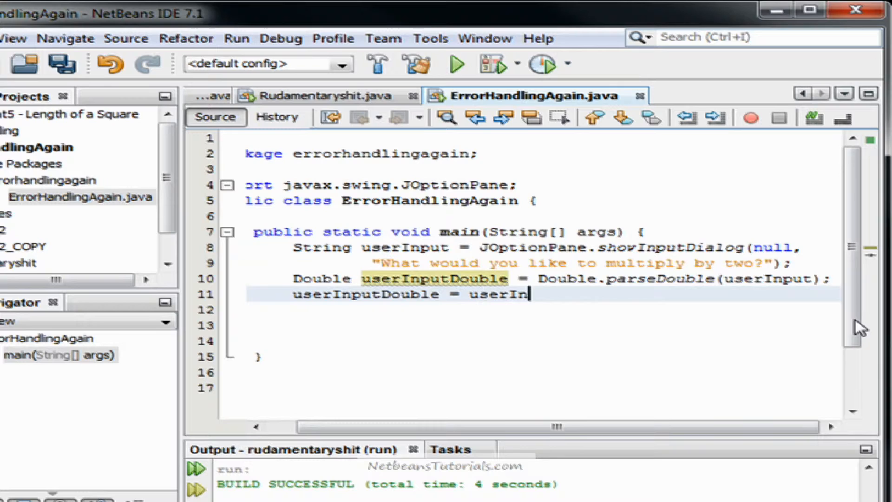
text(putDouble*2;)
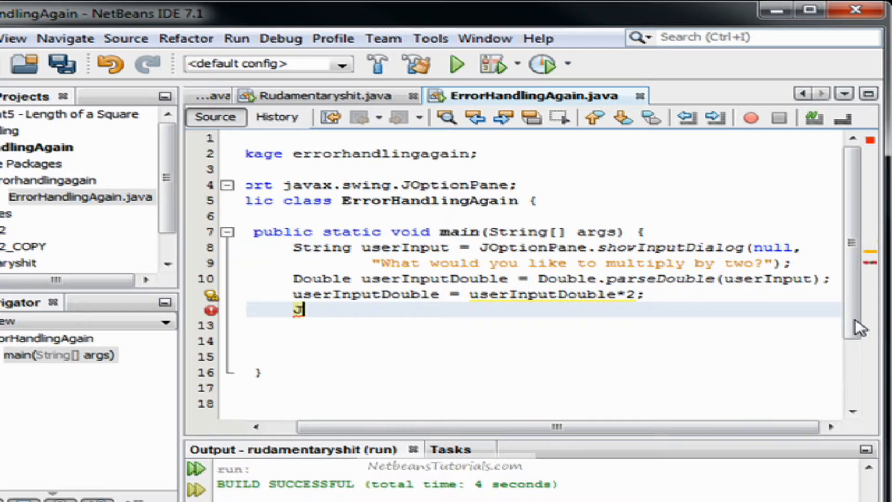
text(JOptionPane.showMEssageDialog(null)
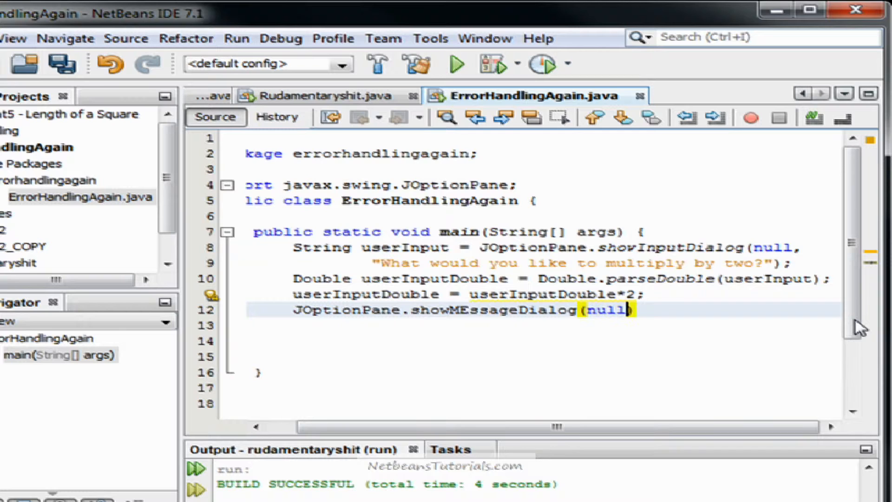
text("Hi there! ")
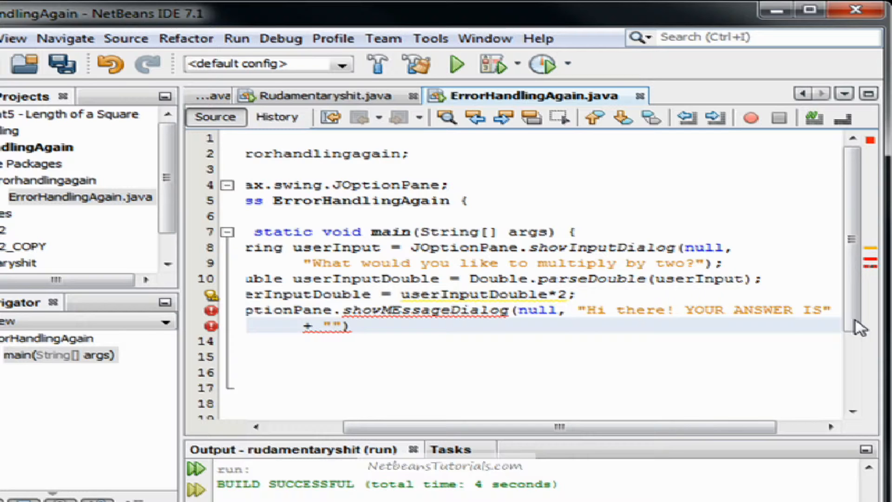
text(+)
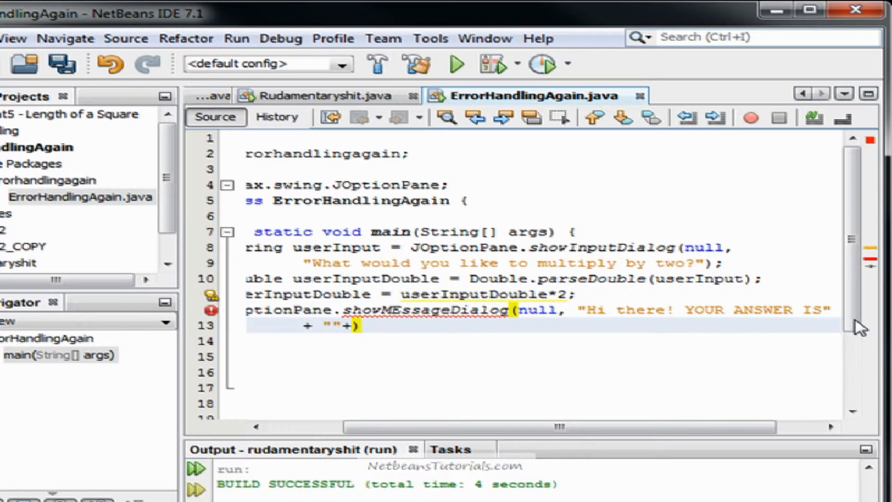
text(userInput)
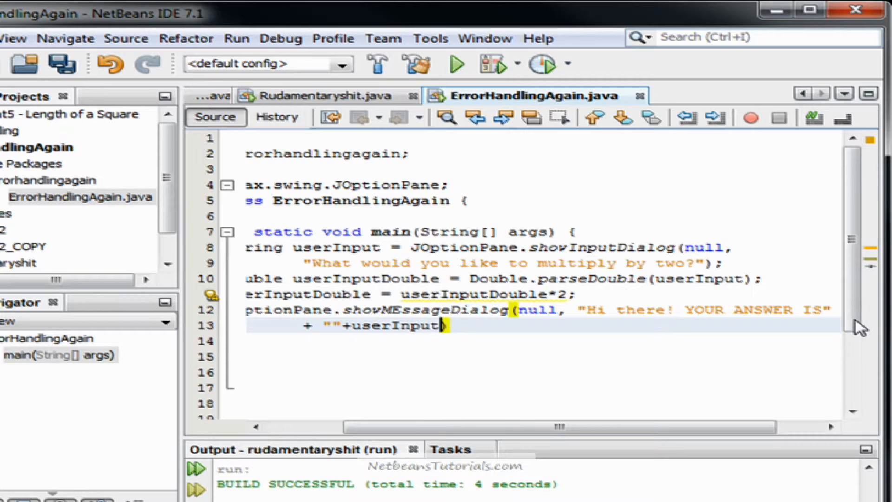
text(Doul)
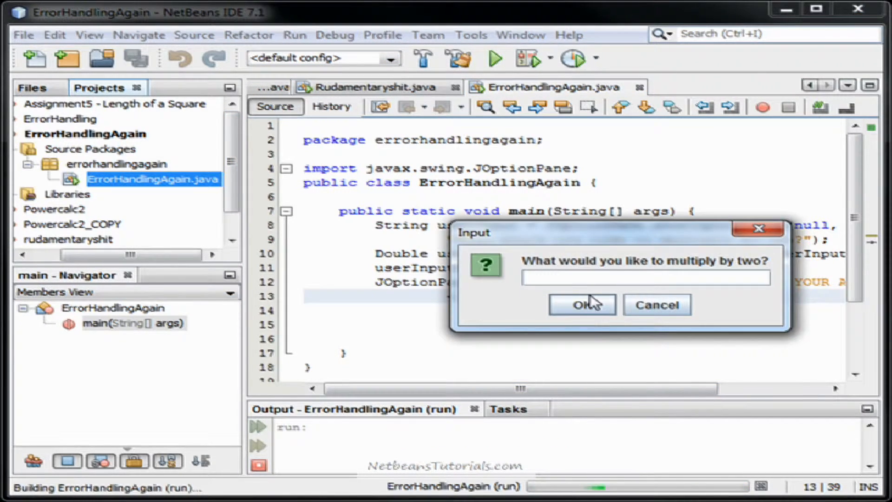
Run the program and submit the multiply-by-two prompt with no number entered.
click(580, 304)
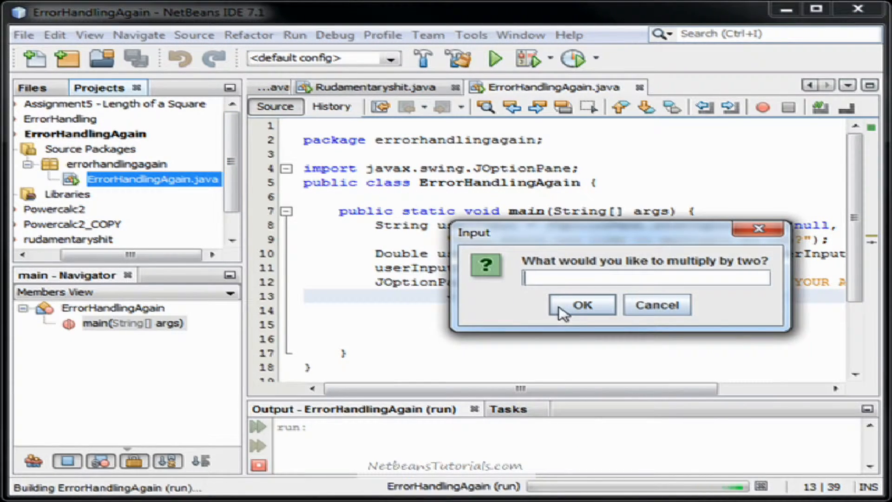
click(581, 305)
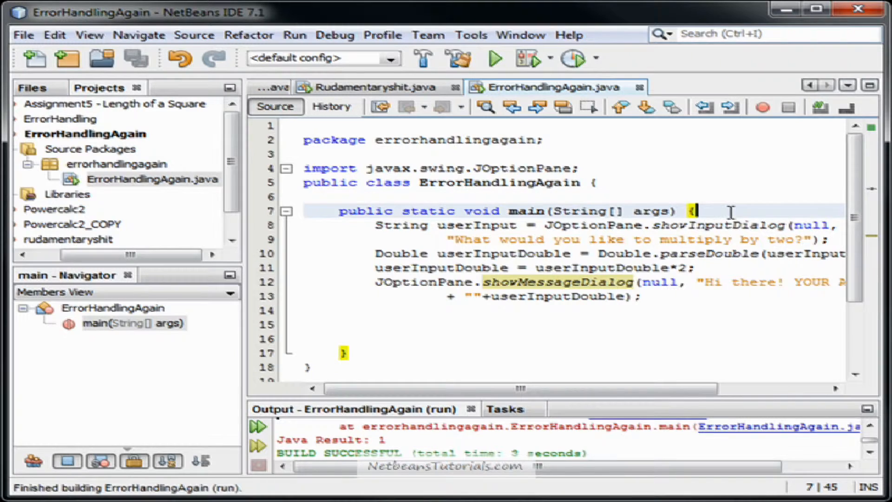
Insert 'try{' before userInput and '}catch(NumberFormatException e){' after the answer dialog.
text(try{)
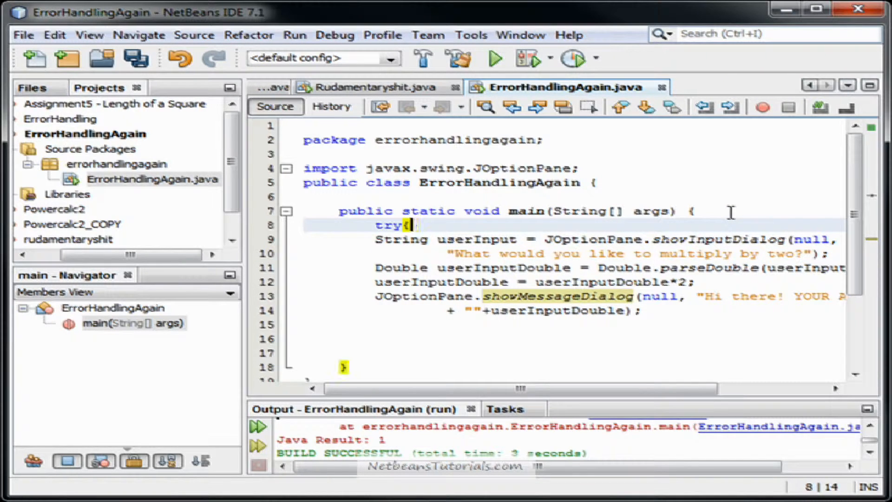
click(641, 332)
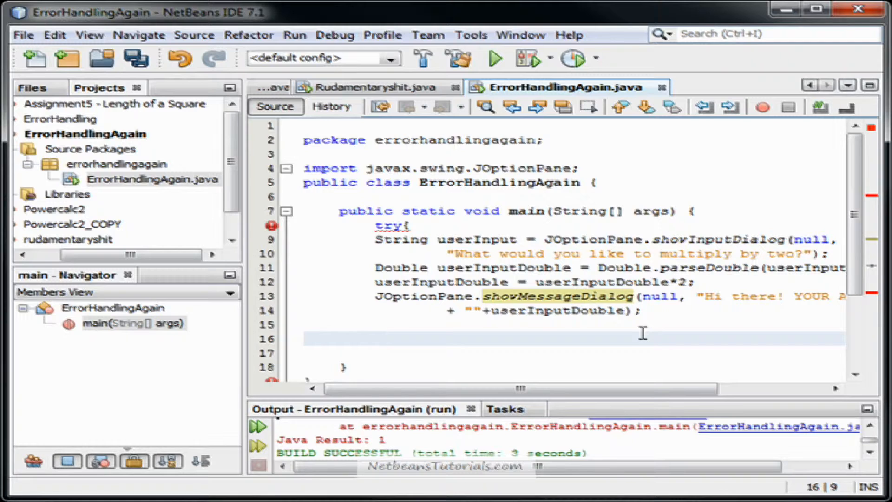
text(}catch)
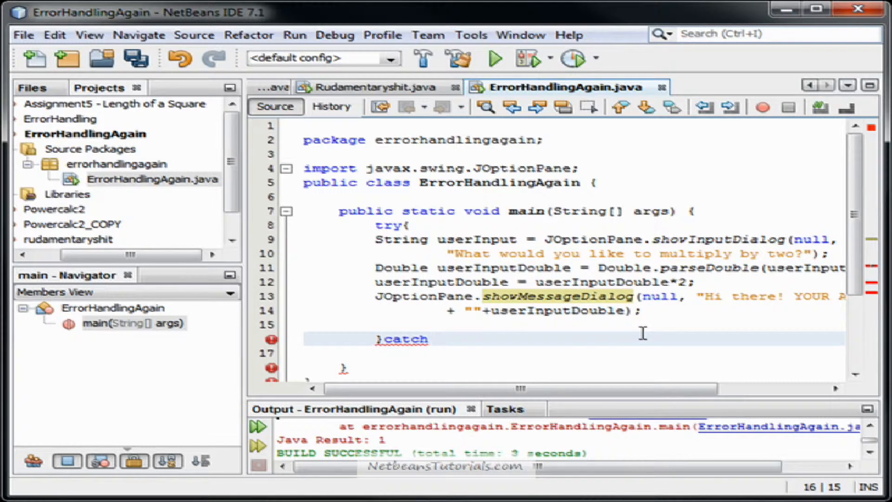
text(()
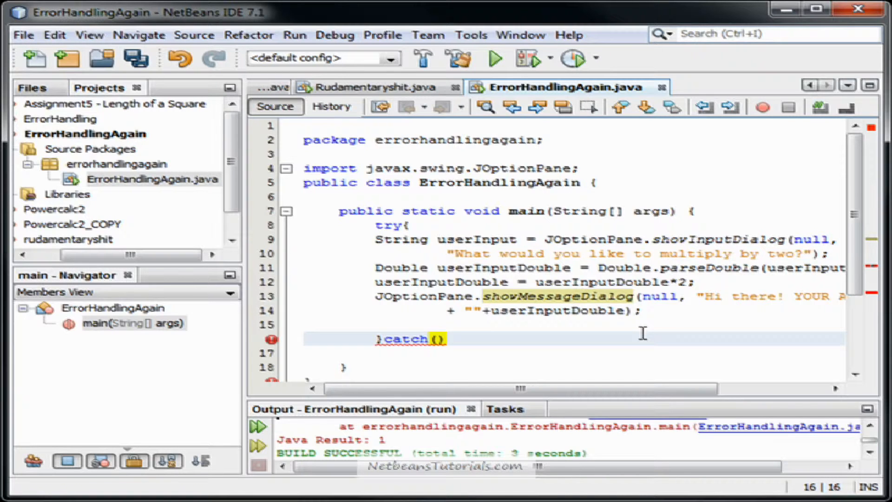
text(NumberFormatE)
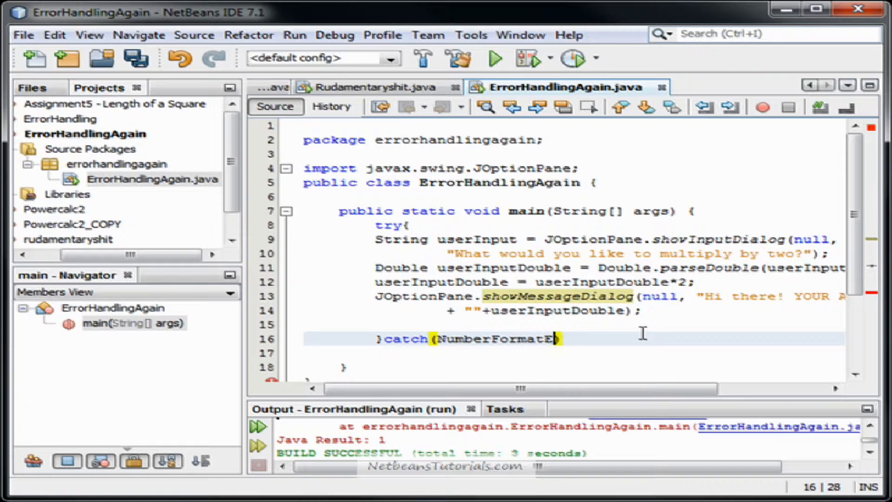
text(xception)
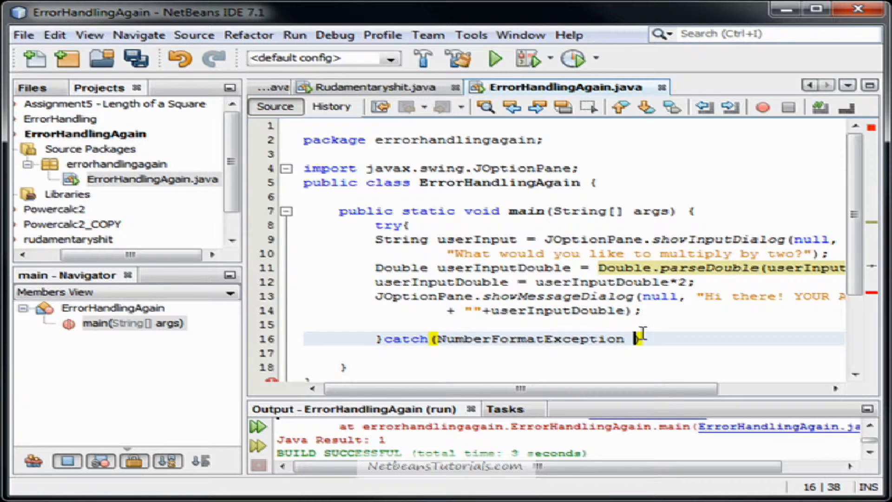
text(e))
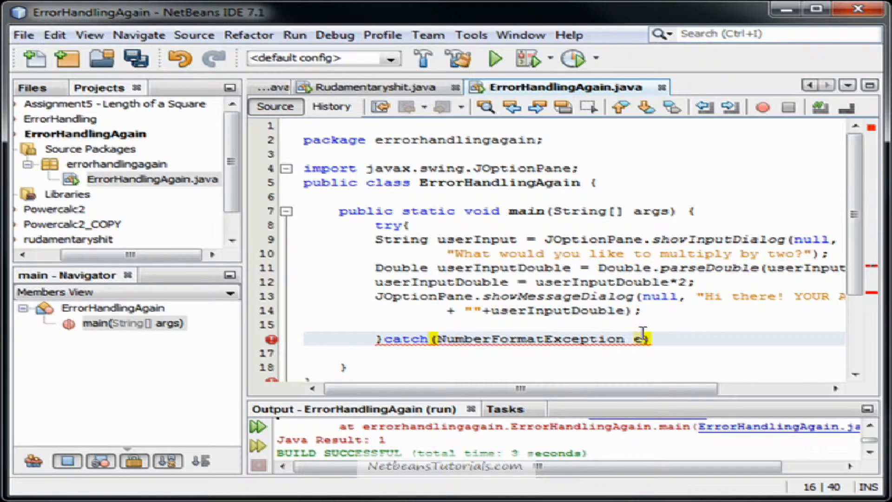
text({)
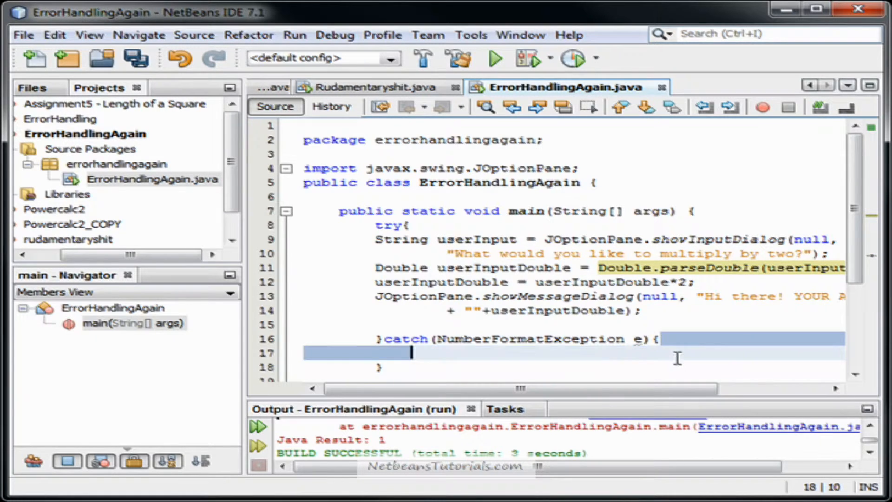
In the catch block, add a showMessageDialog saying 'That wasn't a number... Try that shit again!'.
click(680, 341)
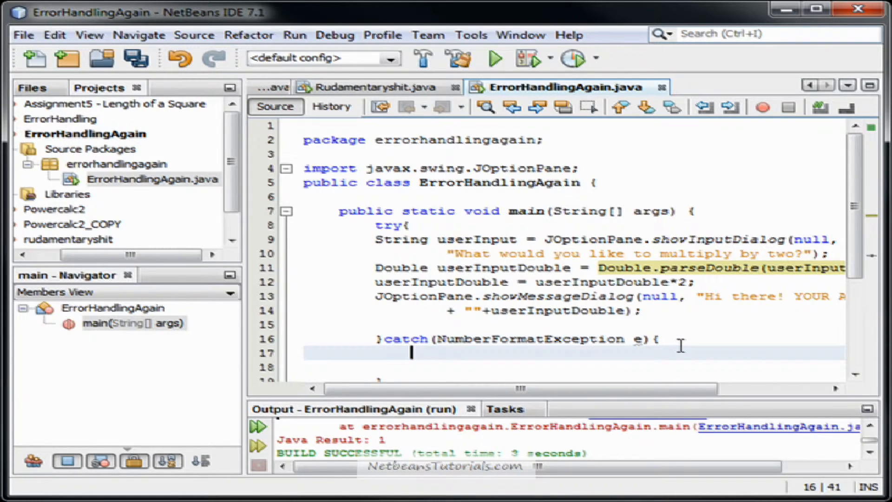
text(J)
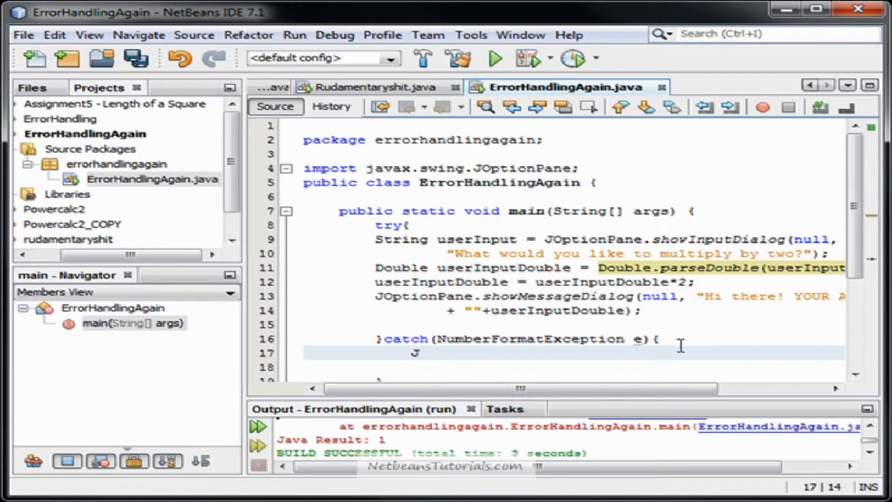
text(OptionPane.)
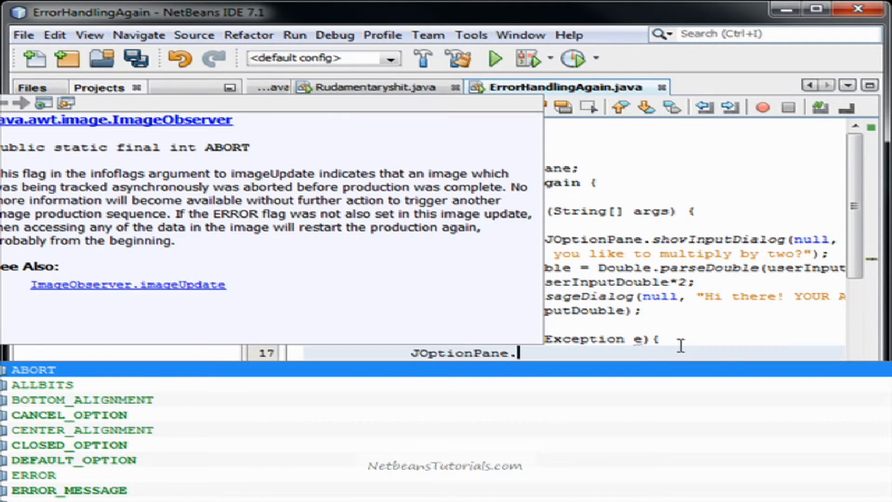
text(showMessageDialog(null, "That wasn't a number, and you kn)
text(+ "Sir.)
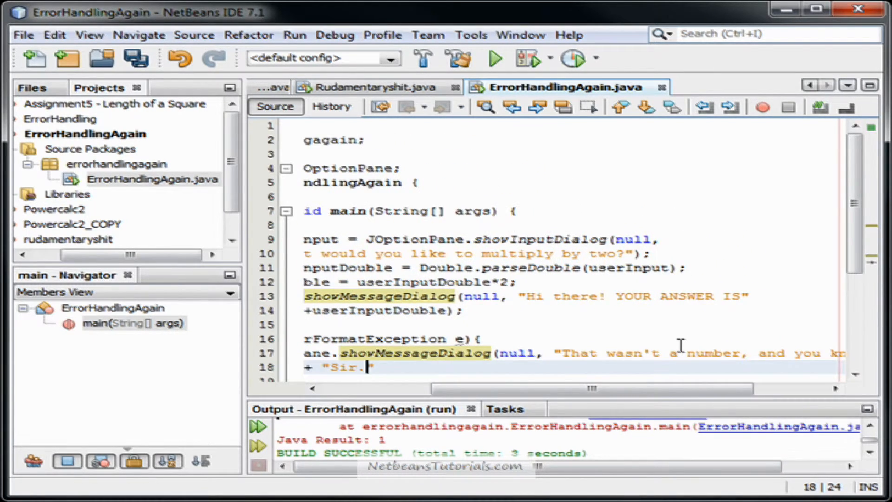
text(T)
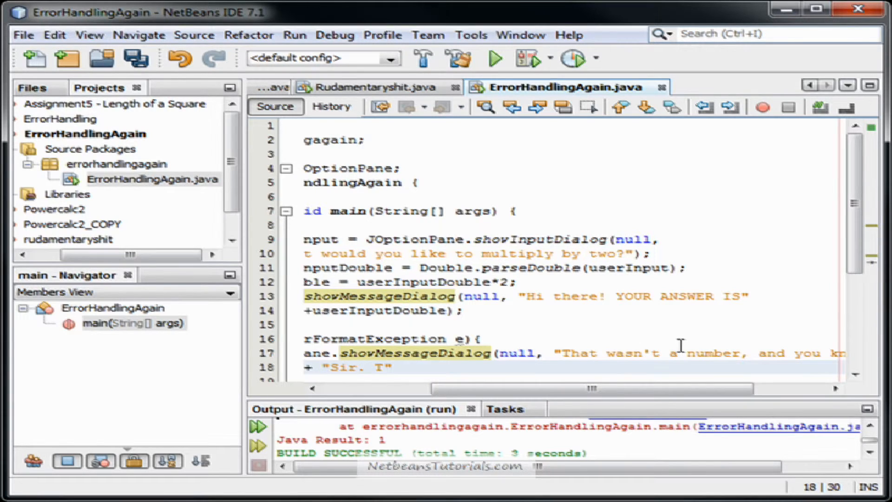
text(ry that shit again!)
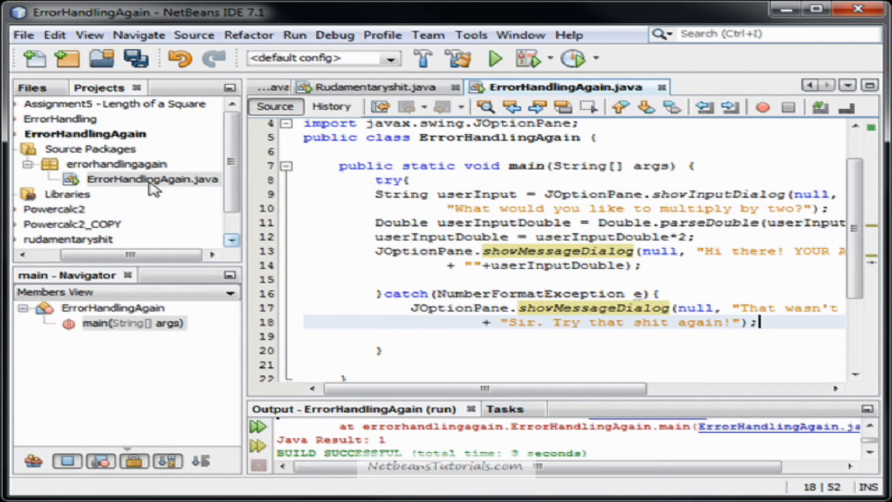
Run ErrorHandlingAgain.java, submit the letter 'a', and dismiss the not-a-number message.
click(494, 58)
text(a)
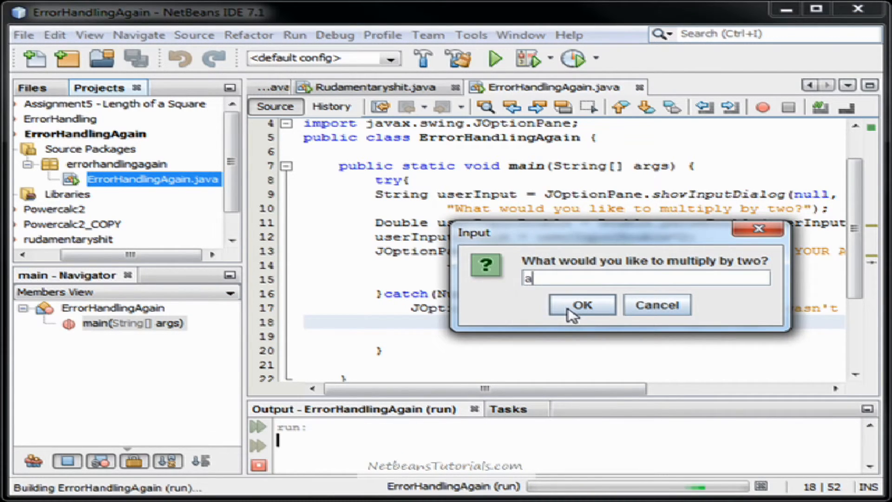
click(581, 304)
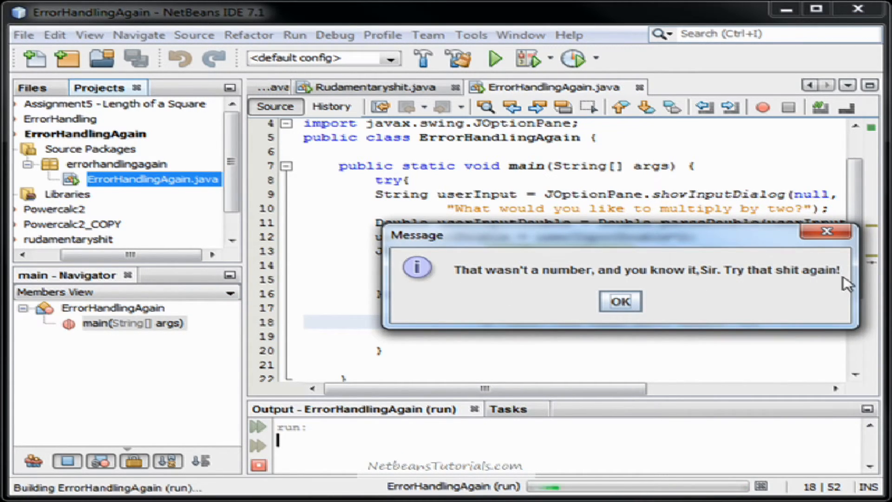
click(619, 301)
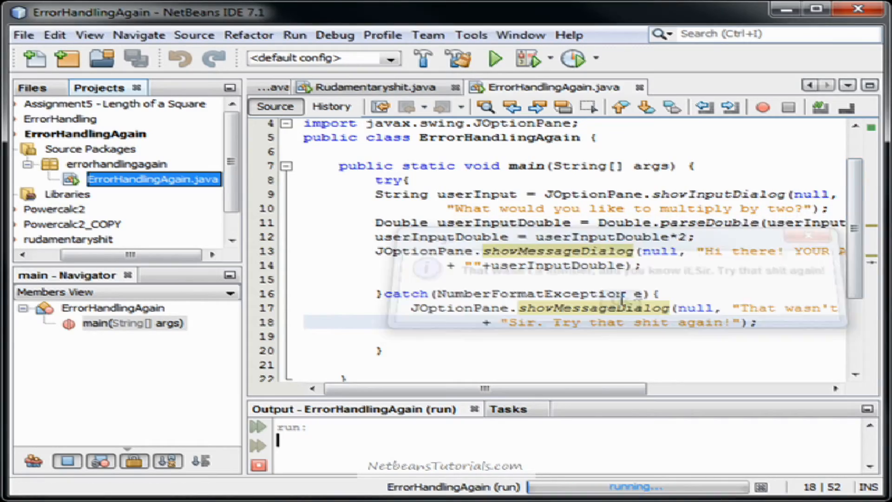